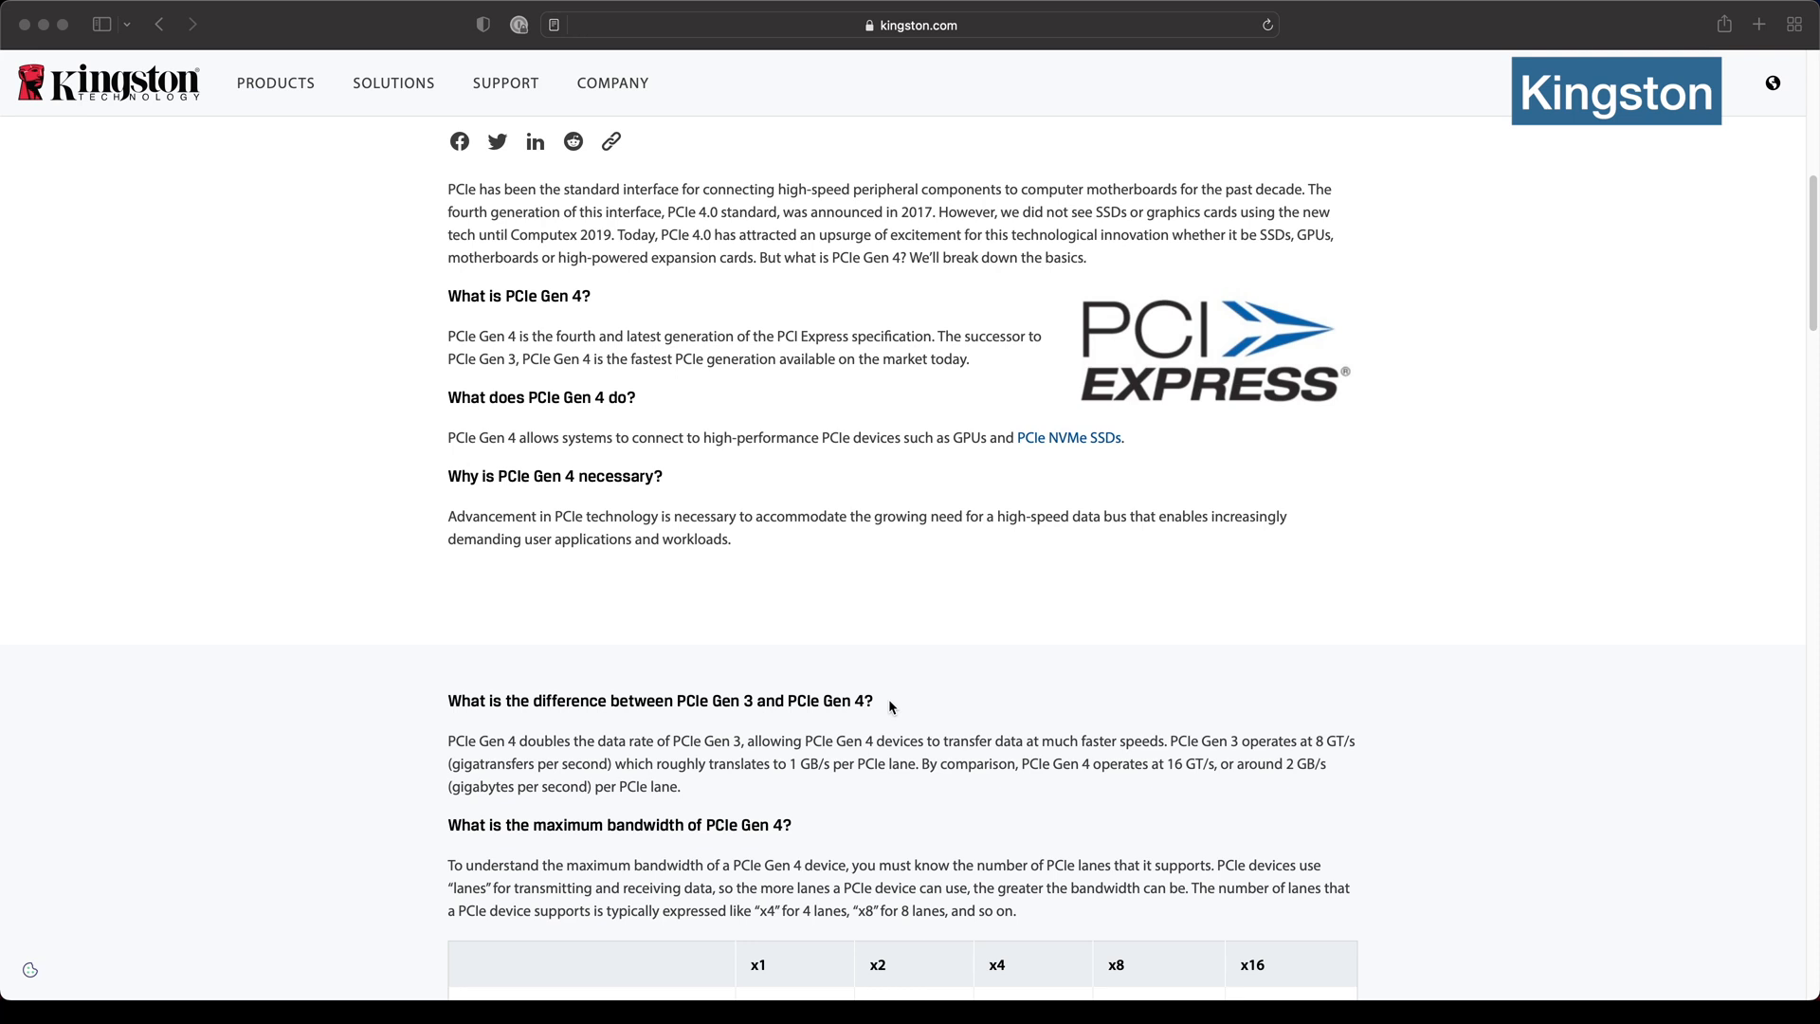
Launch the SK hynix SSD System Migration Utility and move past the welcome page to Configuration
scroll(down, 3)
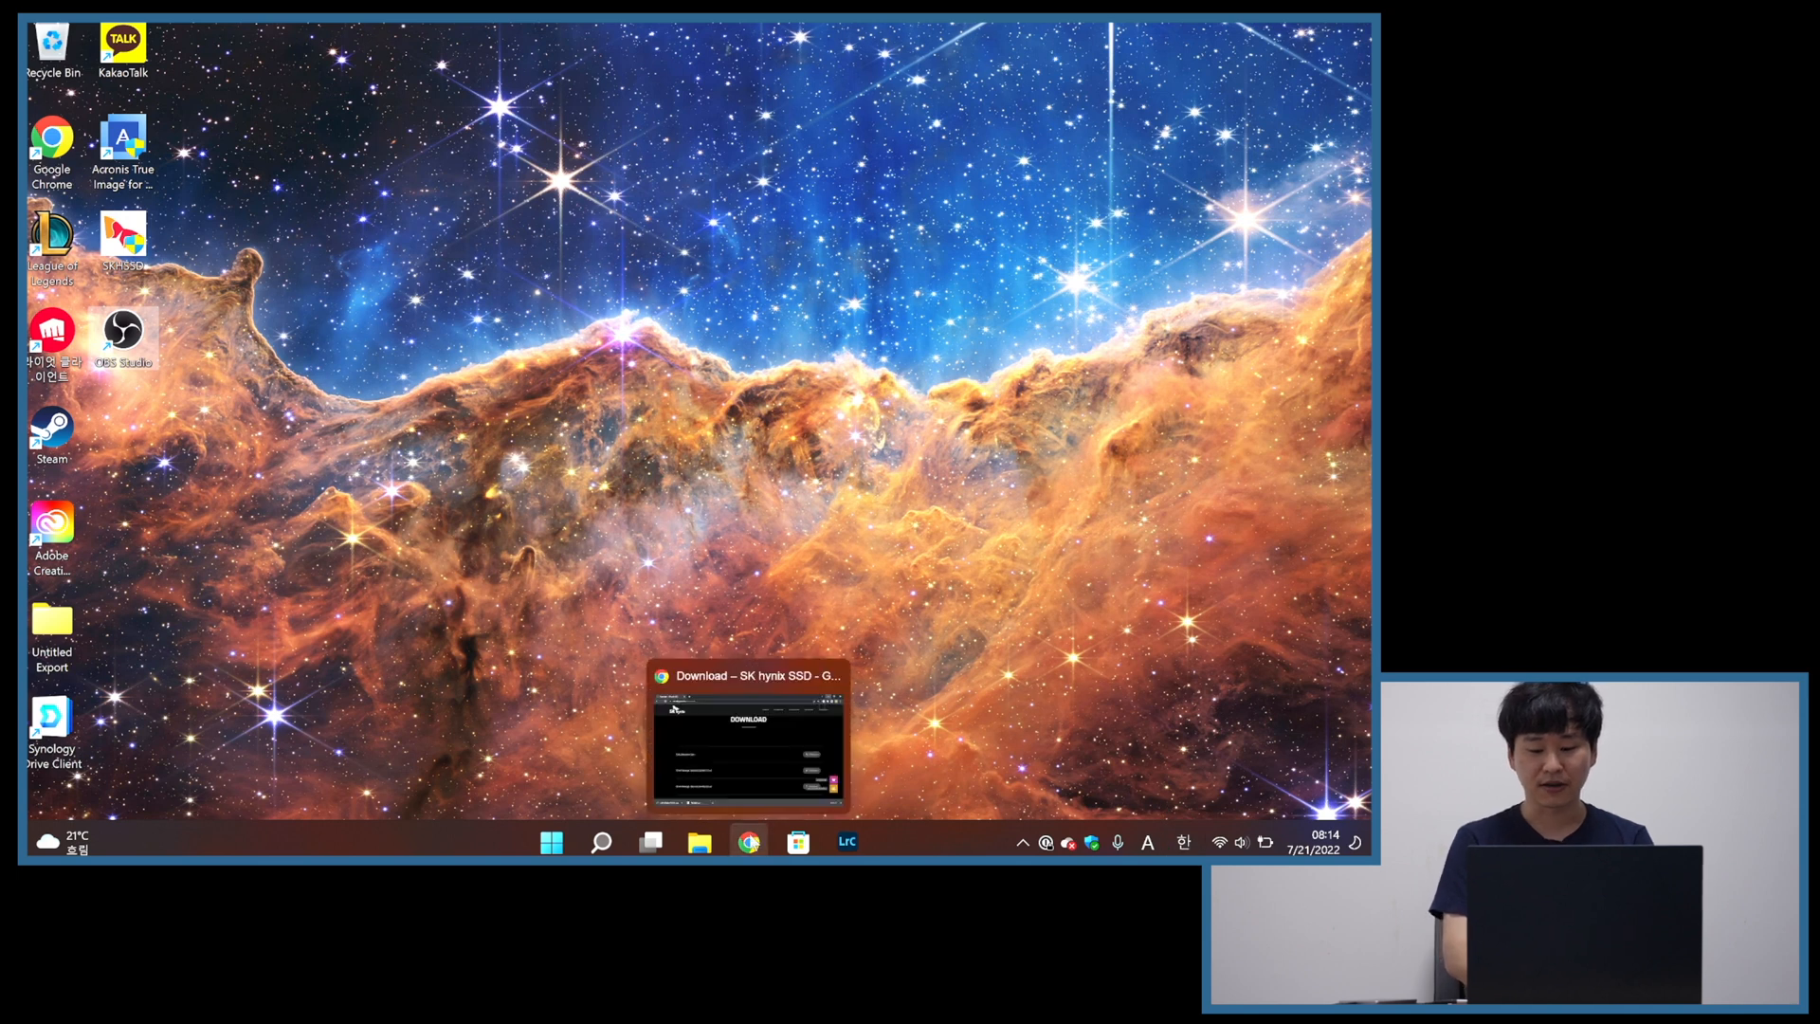
click(748, 740)
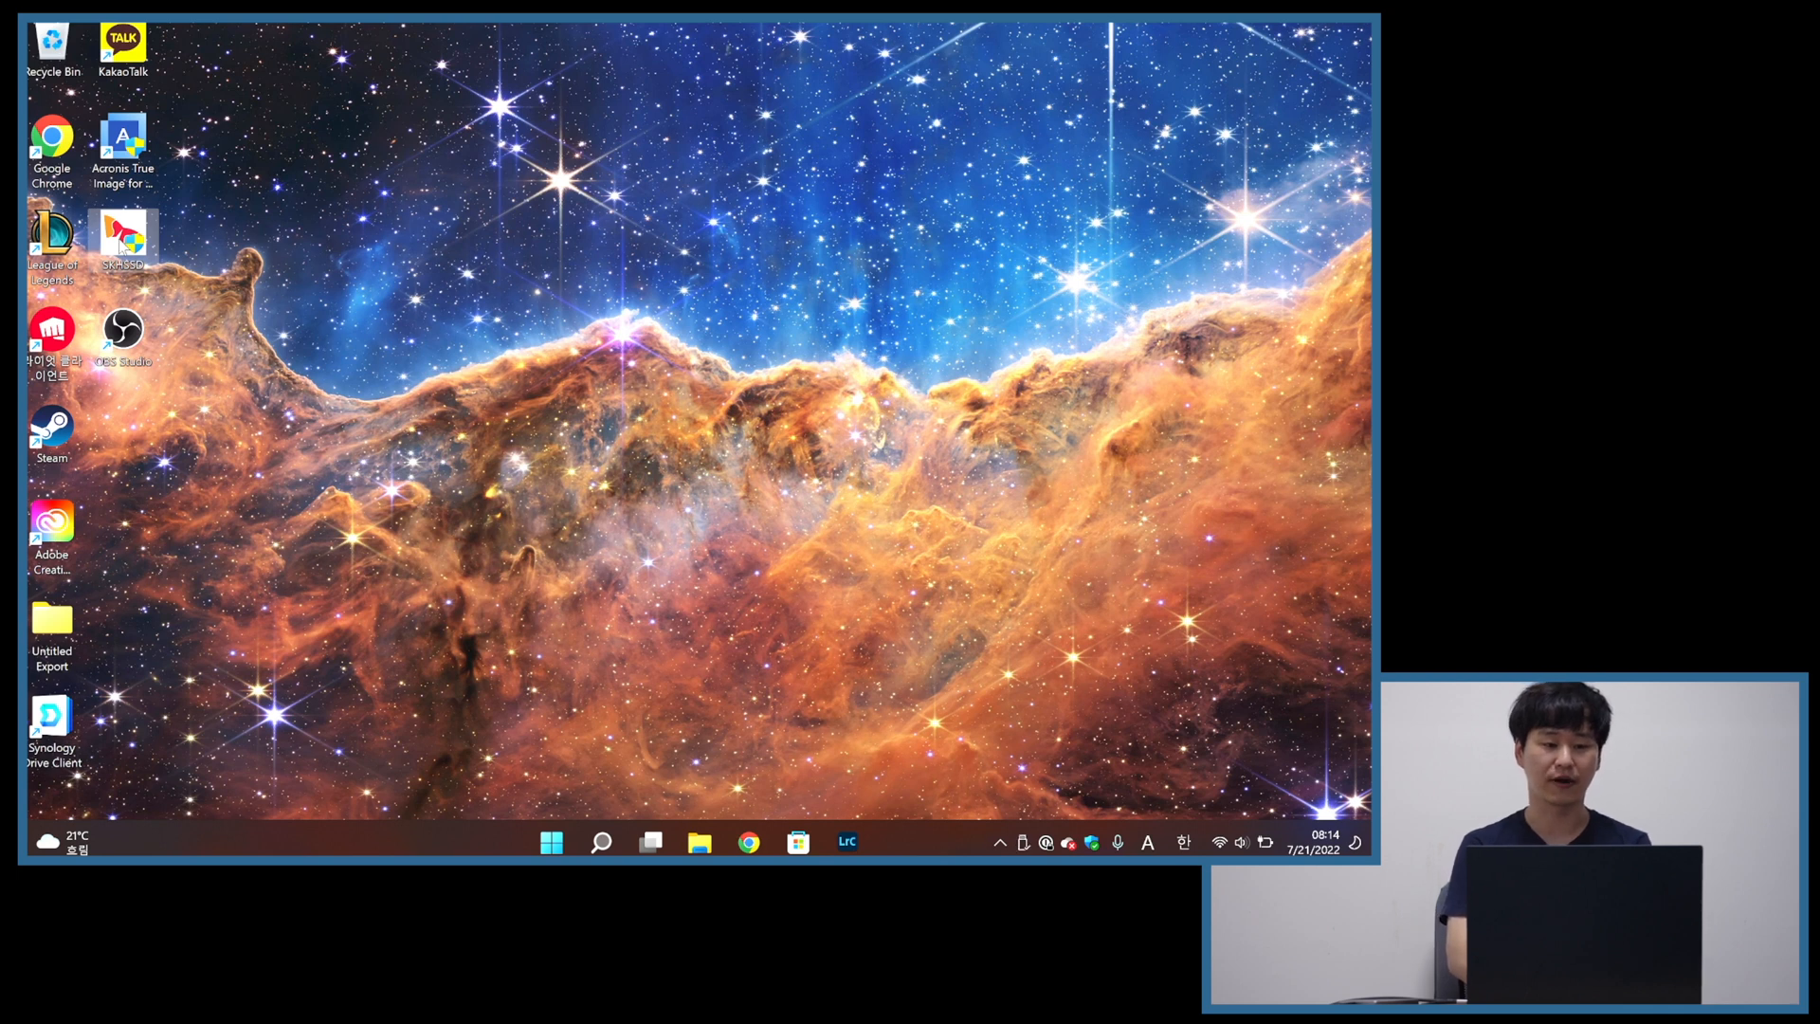
double_click(122, 238)
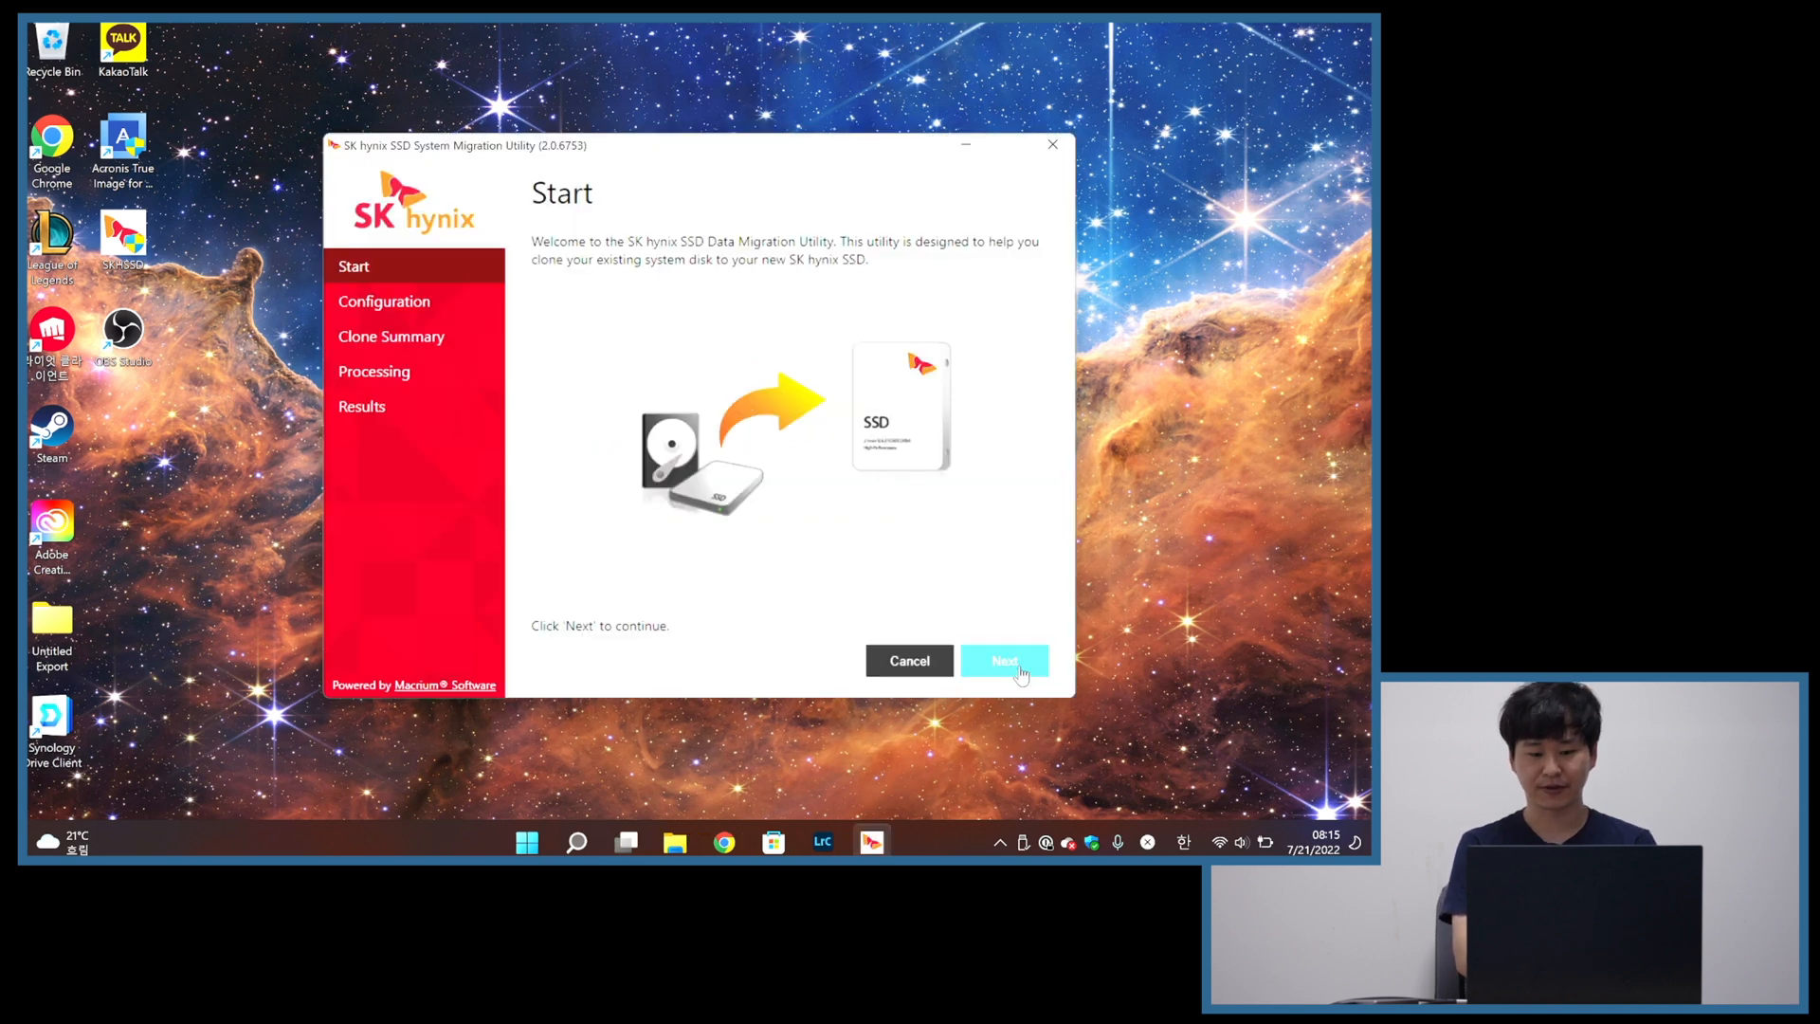
click(1004, 661)
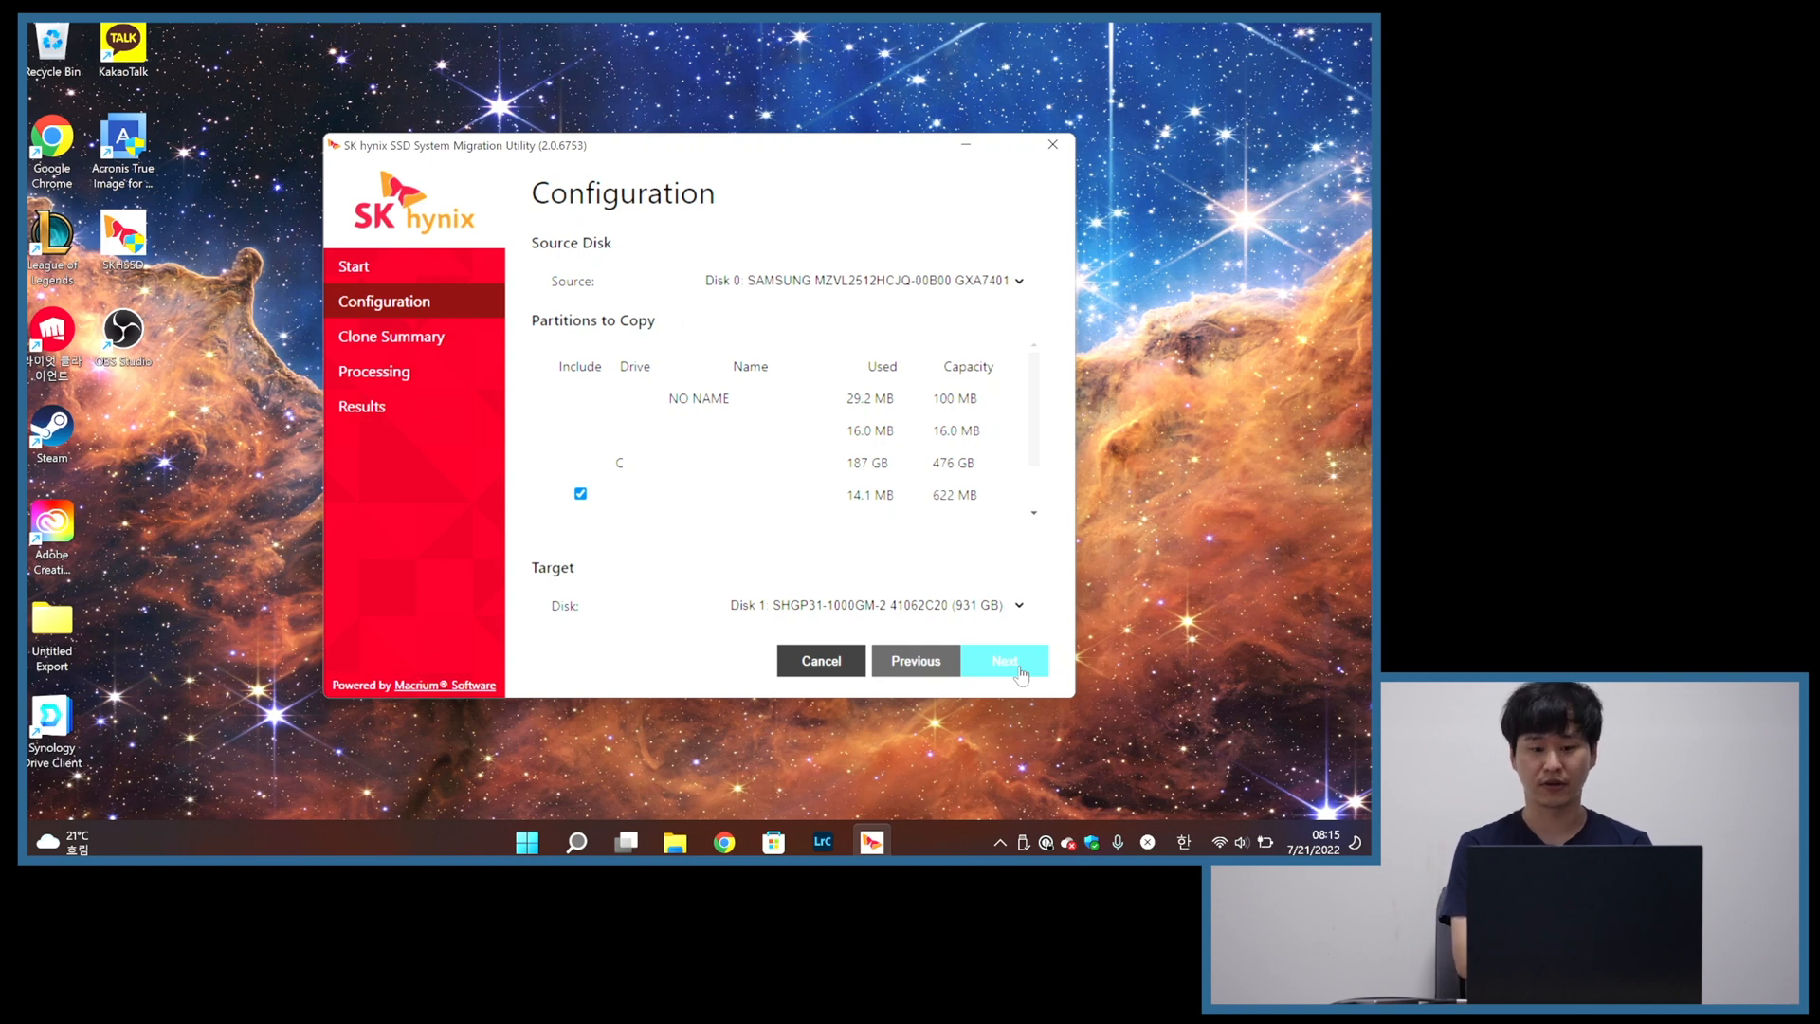
mouse_move(660, 240)
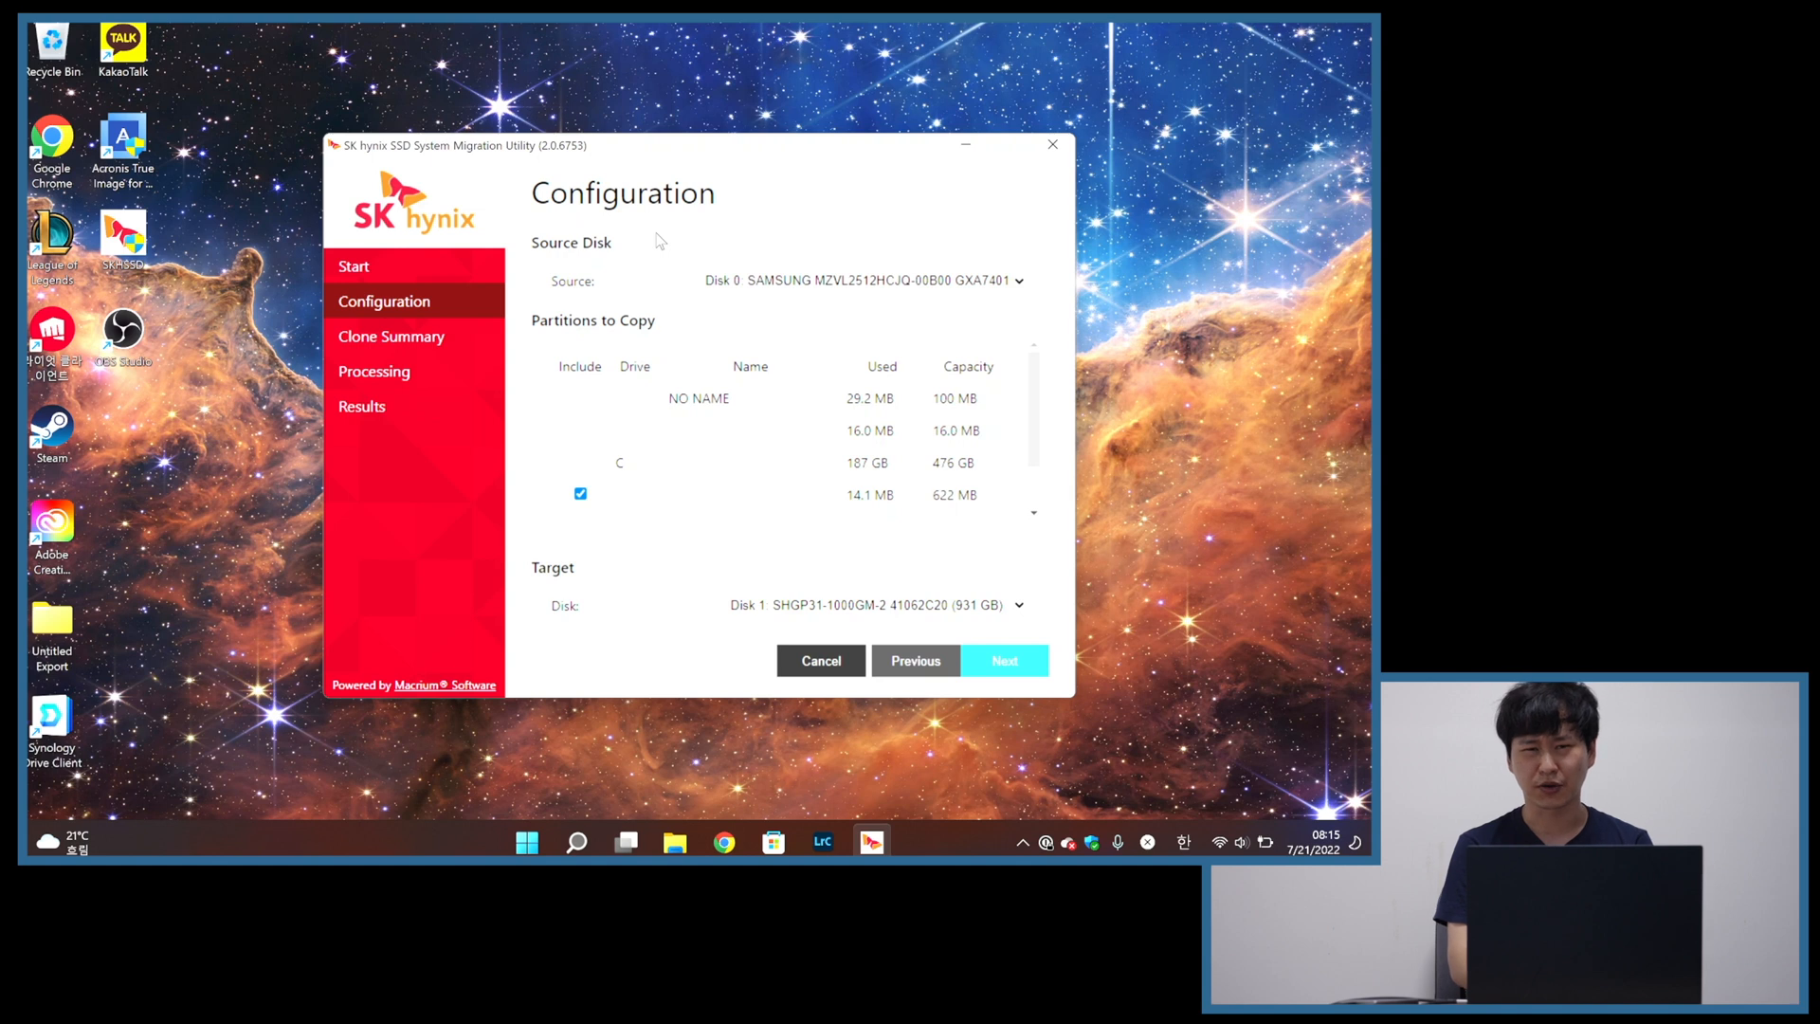
mouse_move(787, 223)
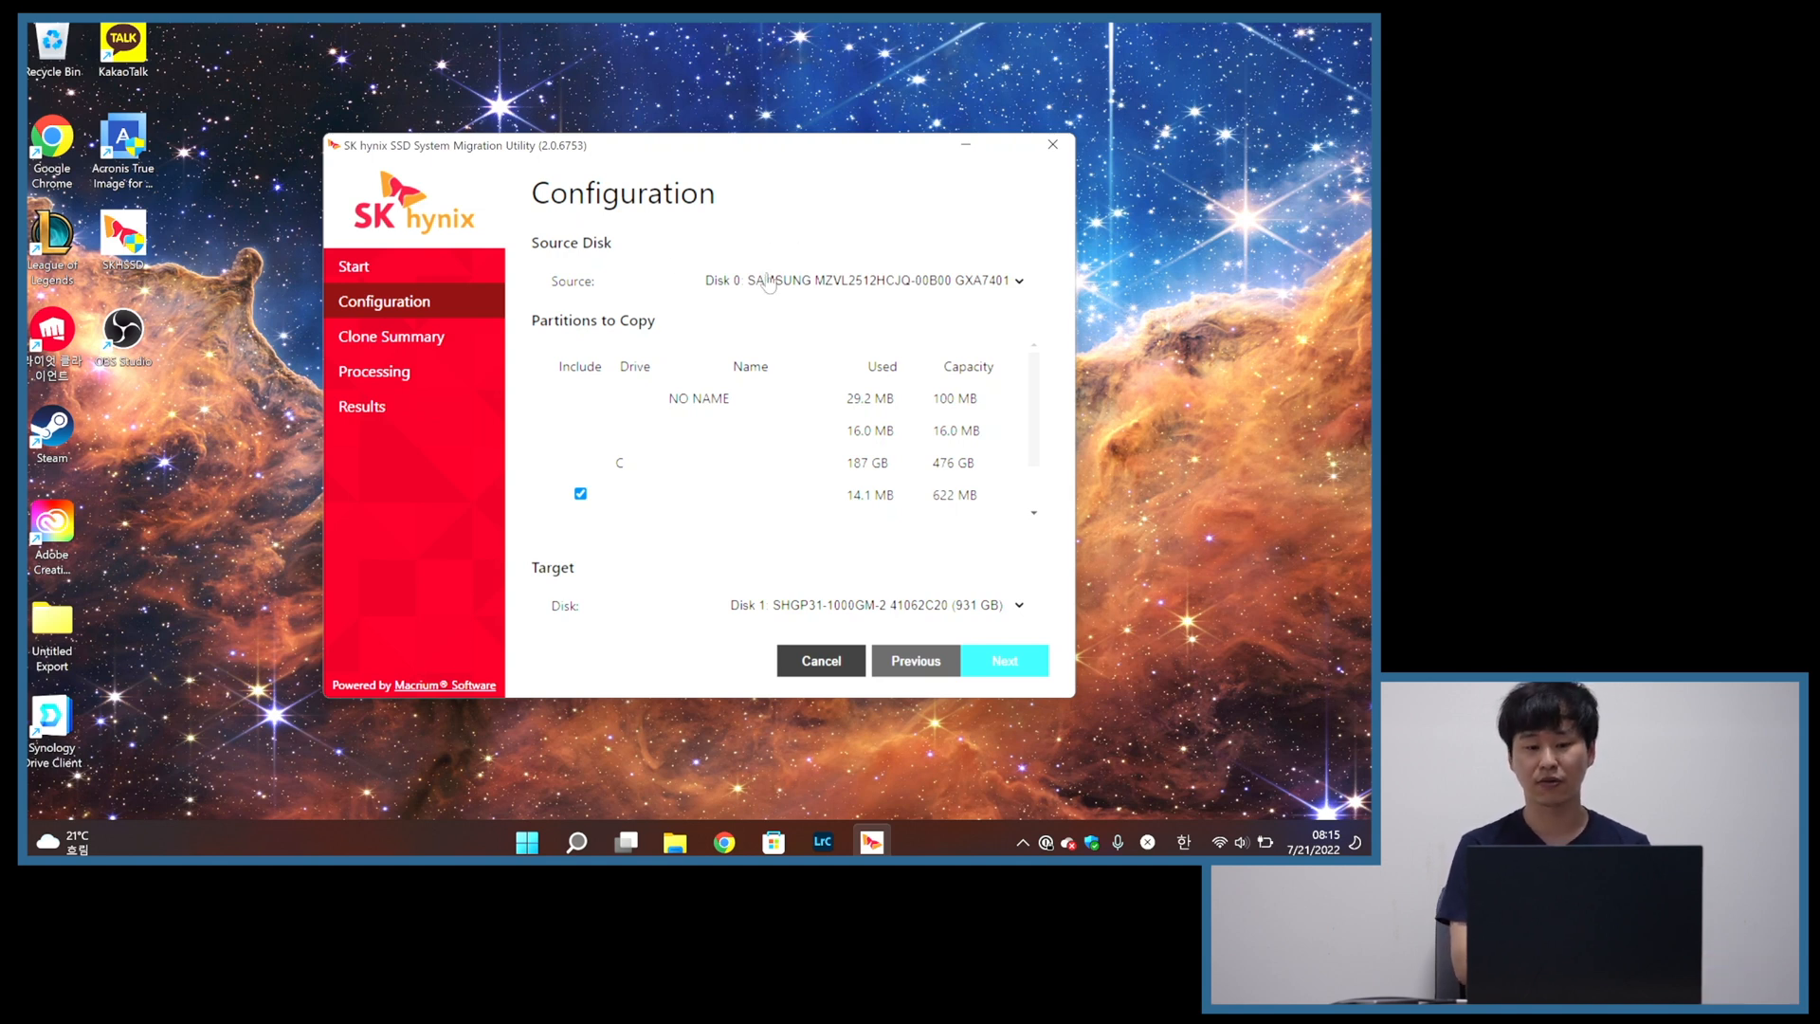
Review the Samsung-to-SHGP31 configuration, noting the 187 GB minimum required target capacity
scroll(down, 3)
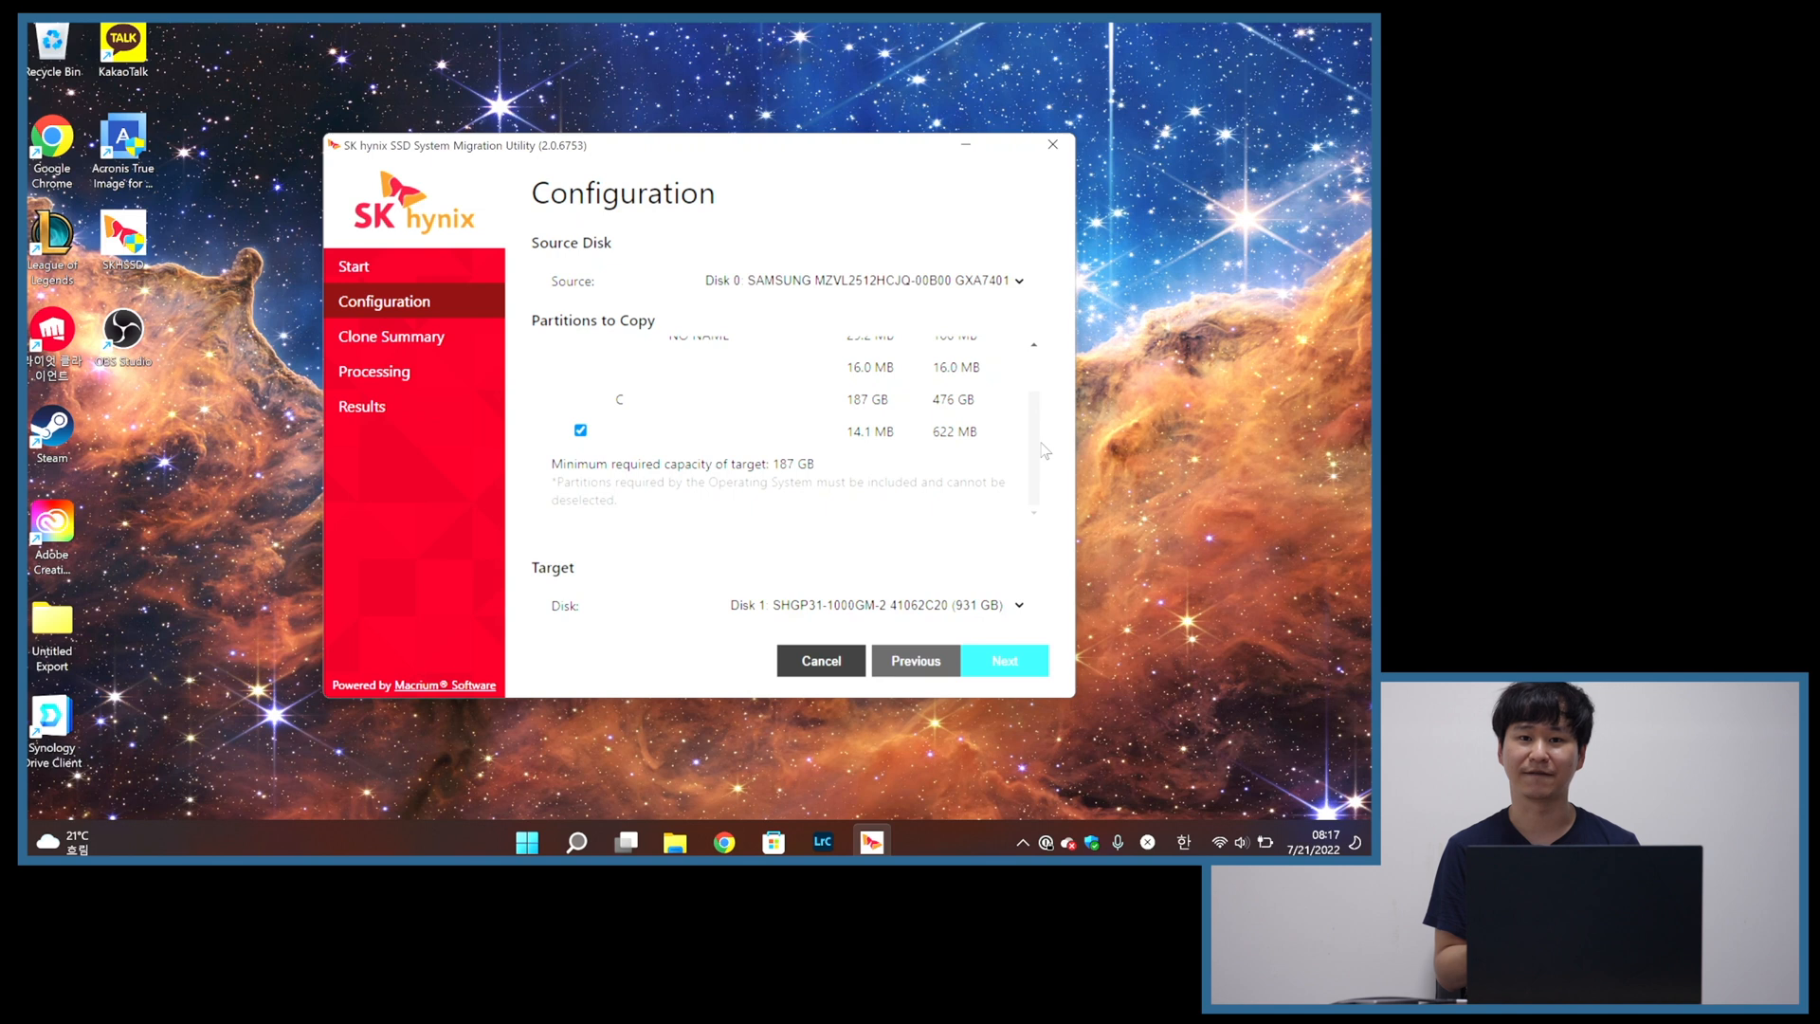
scroll(up, 3)
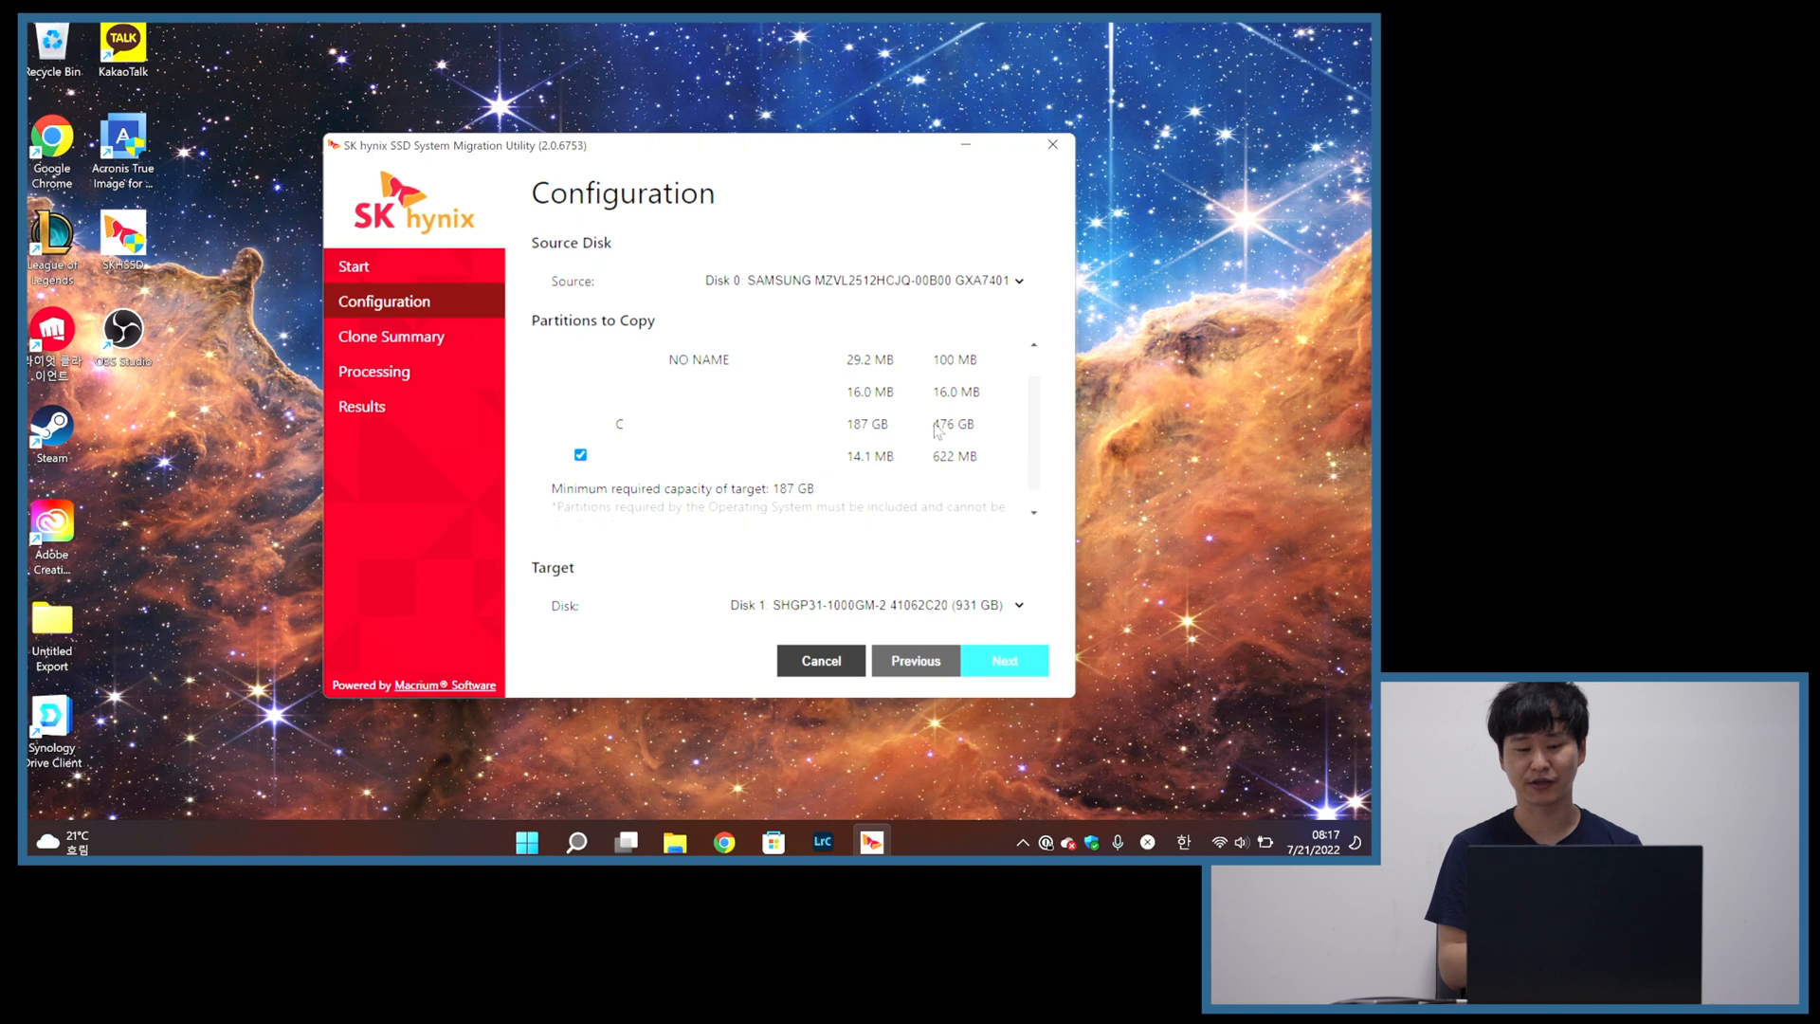
mouse_move(1004, 603)
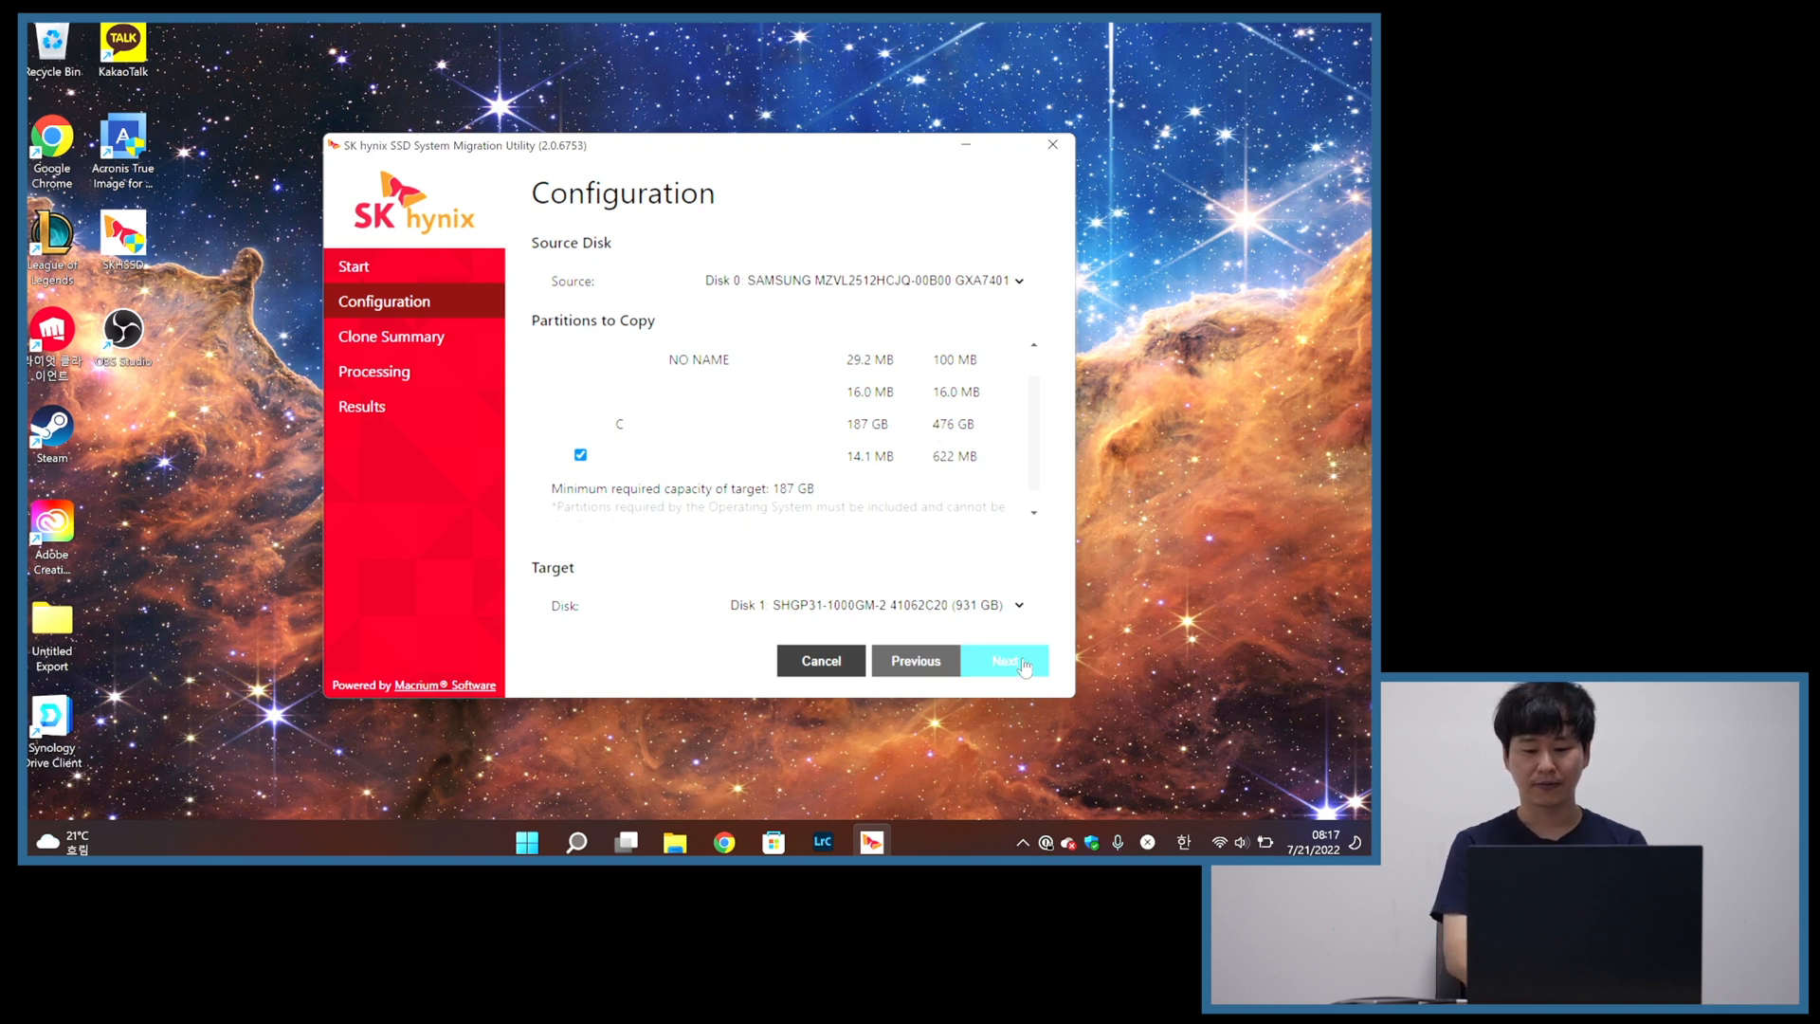
Advance to the Clone Summary showing four Samsung partitions mapped onto the 931 GB disk
click(1003, 661)
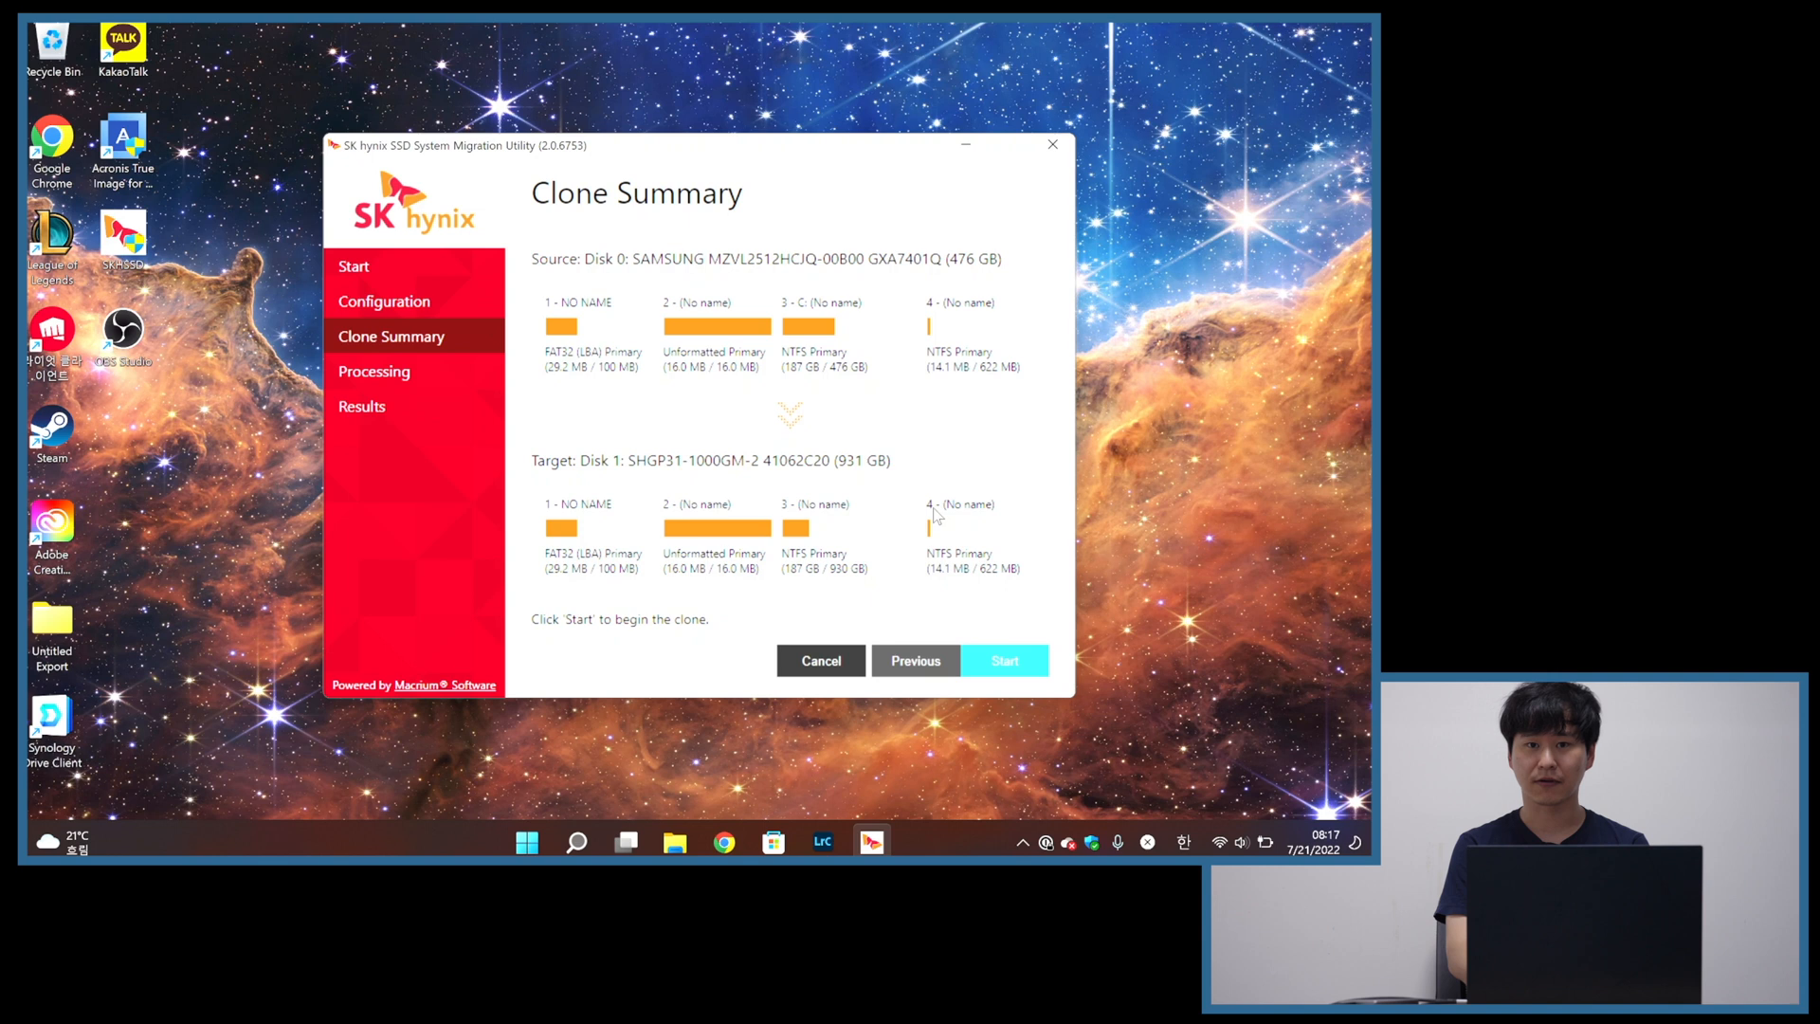
mouse_move(869, 592)
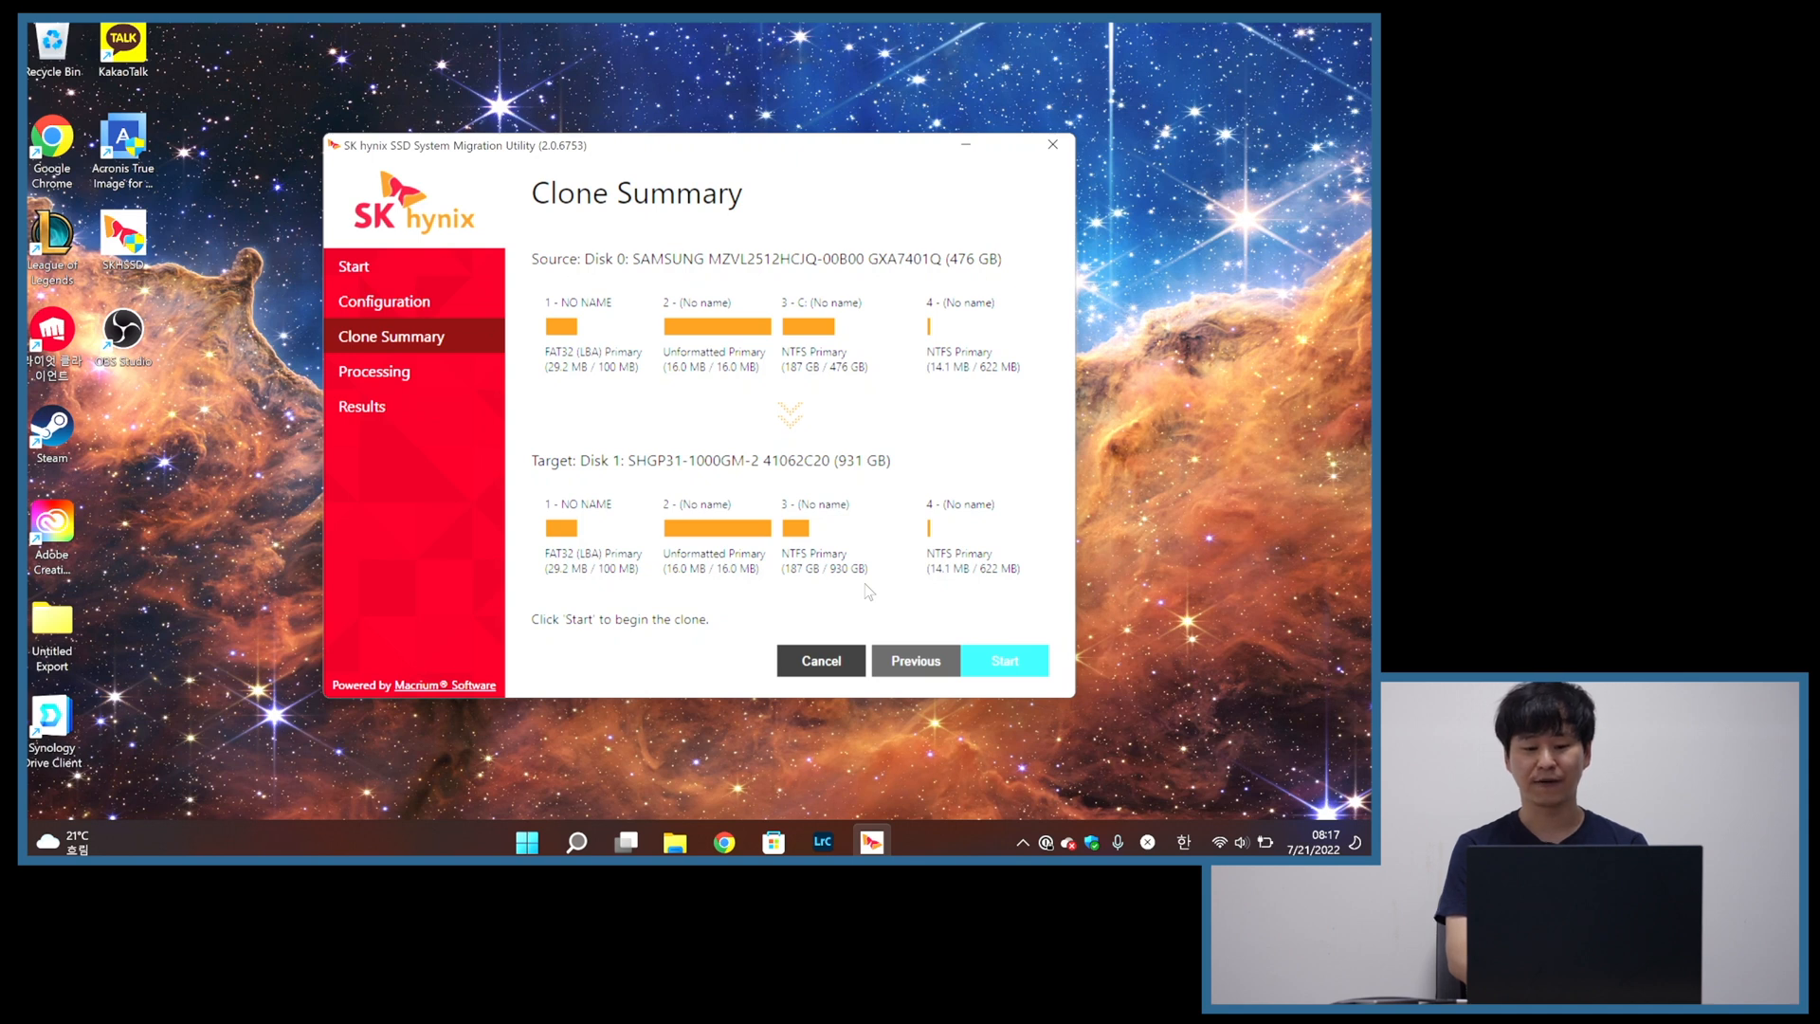
mouse_move(864, 591)
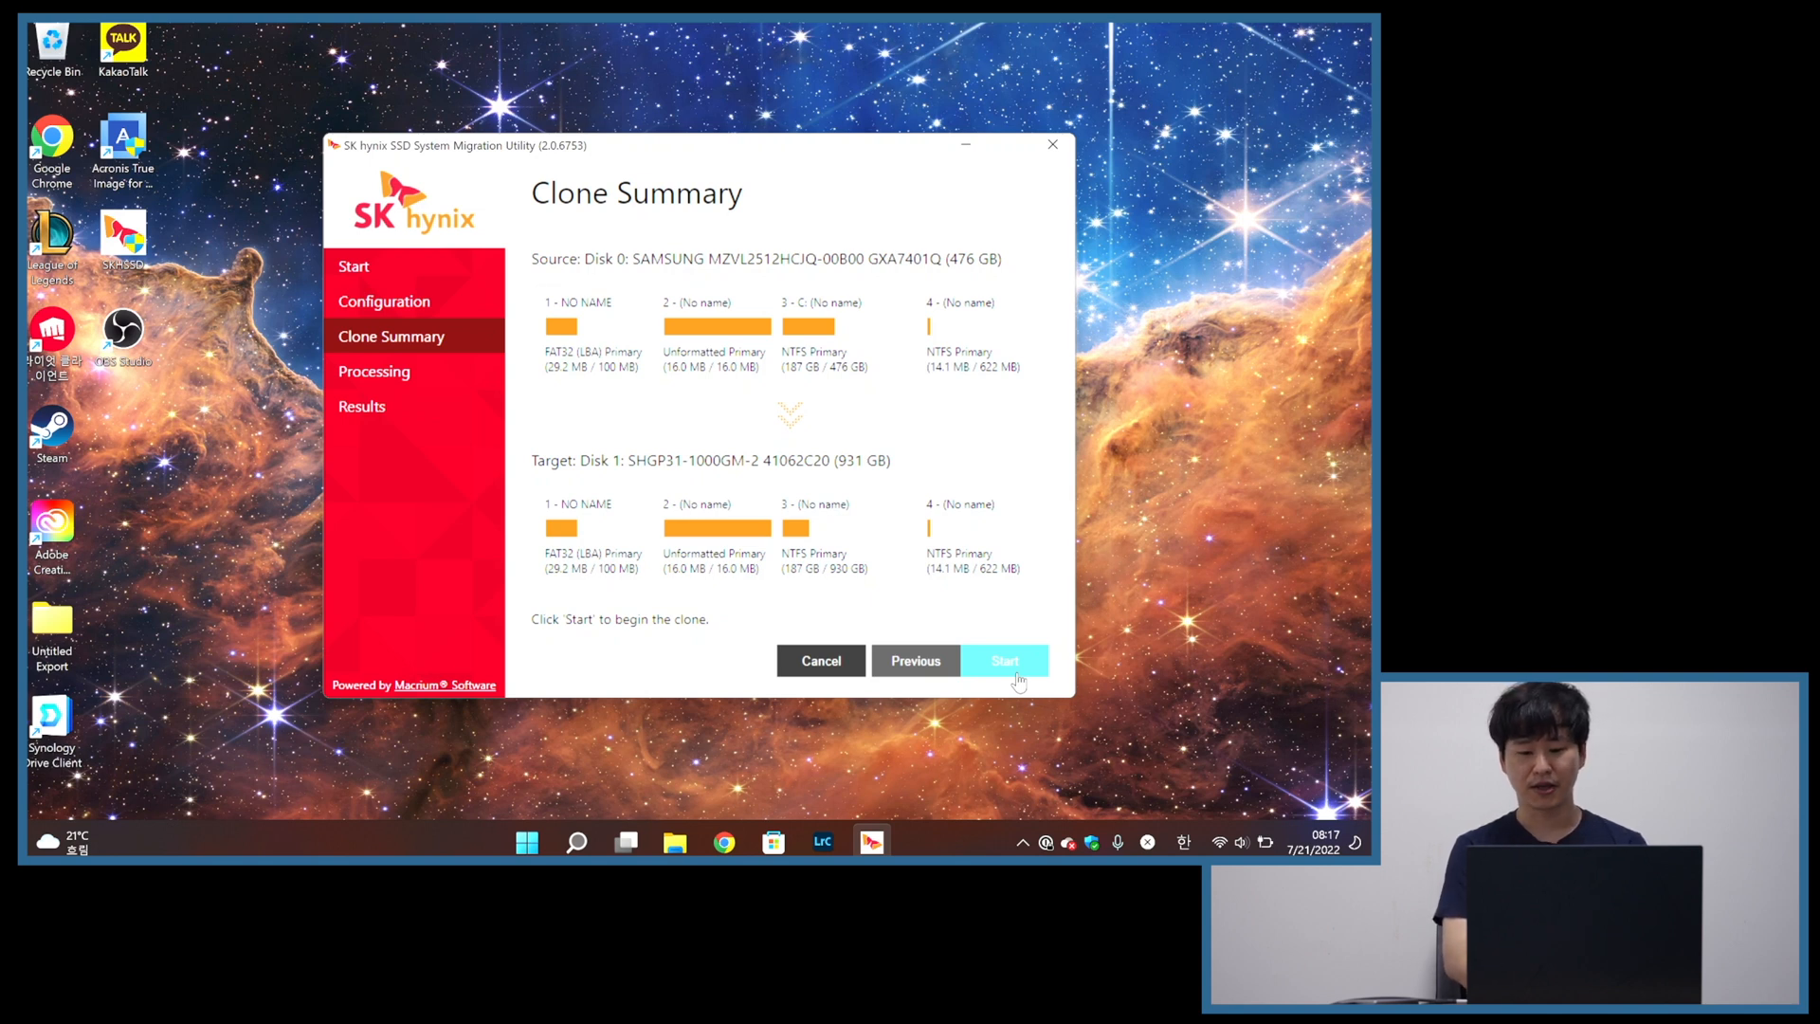
Start cloning, then finish and close the utility once Clone successful appears
click(1004, 661)
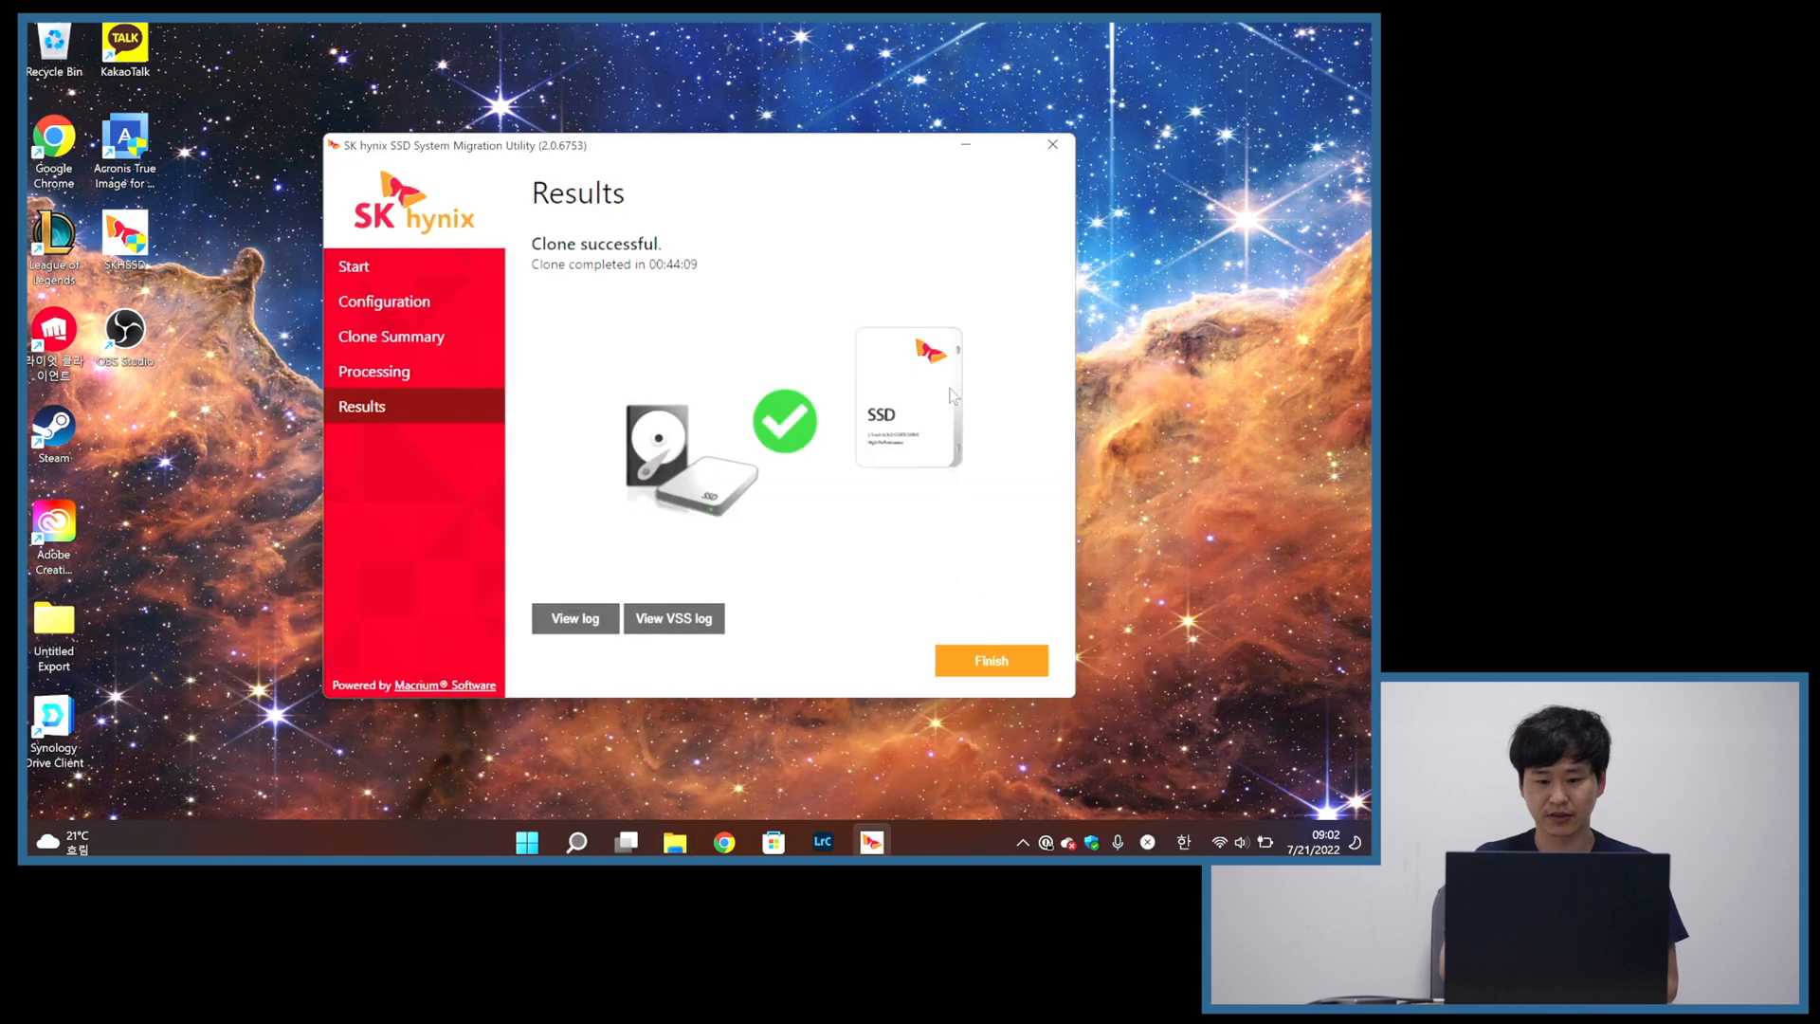
click(990, 660)
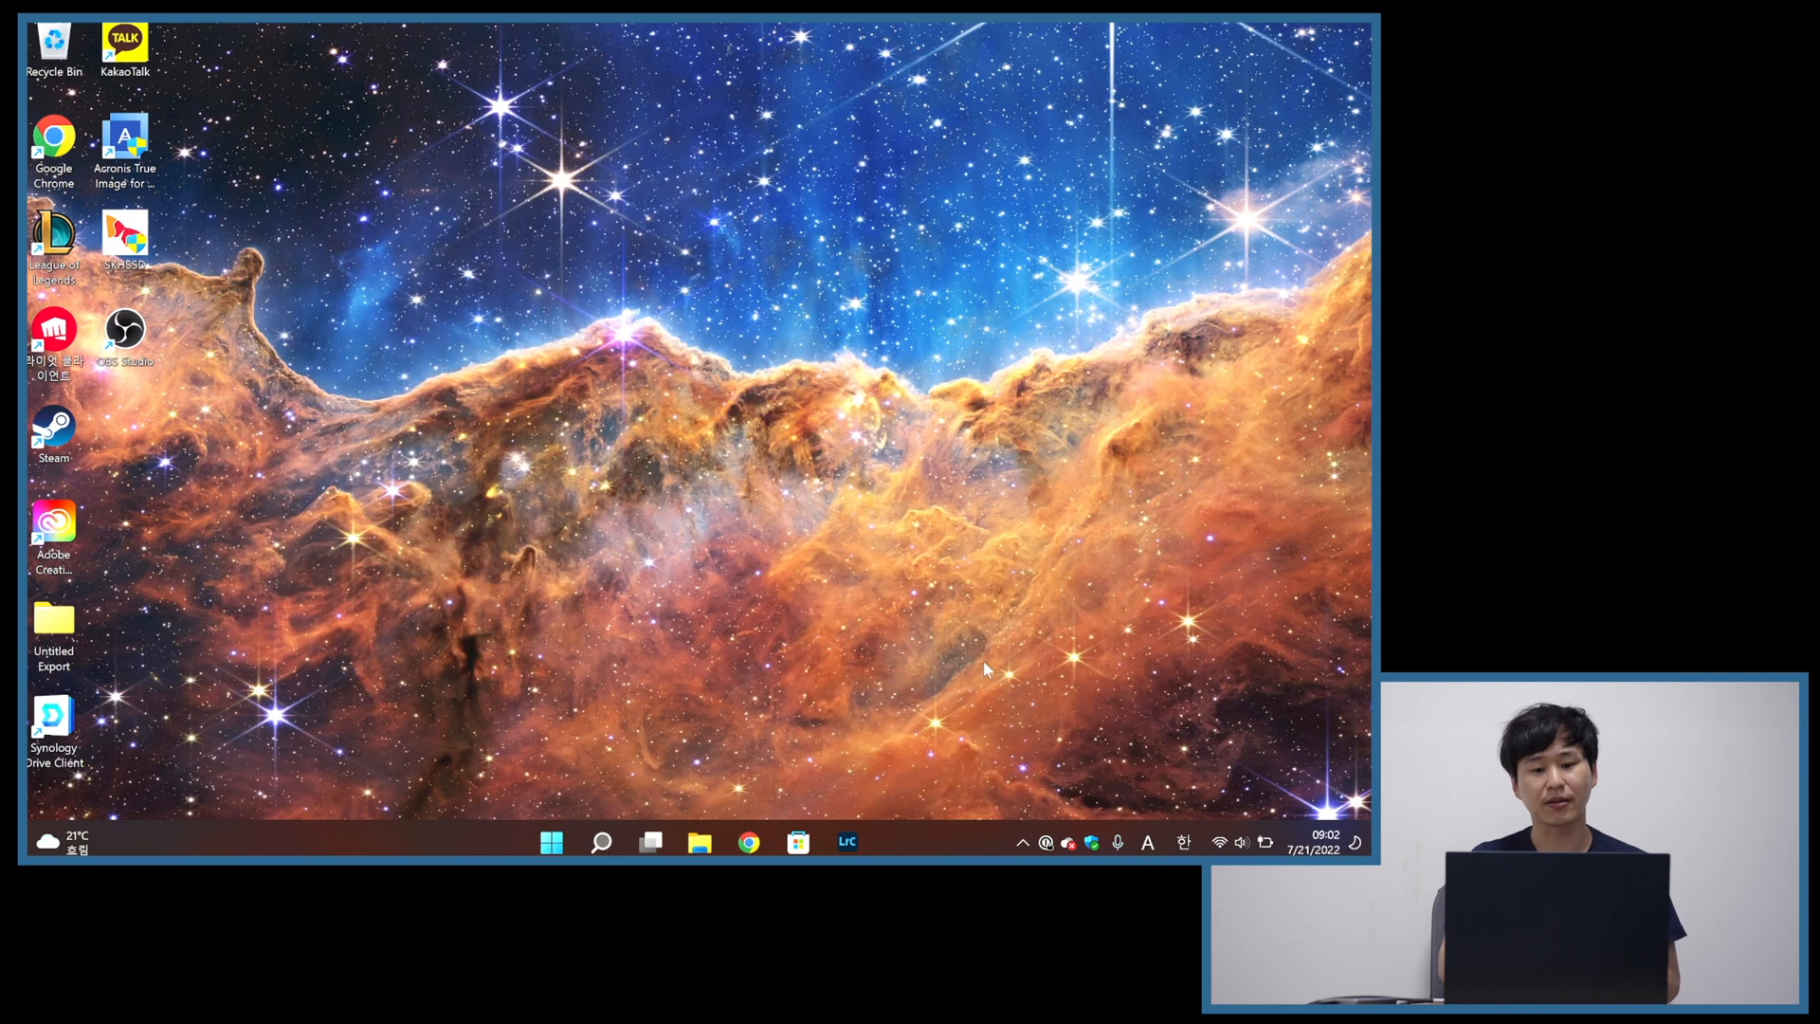